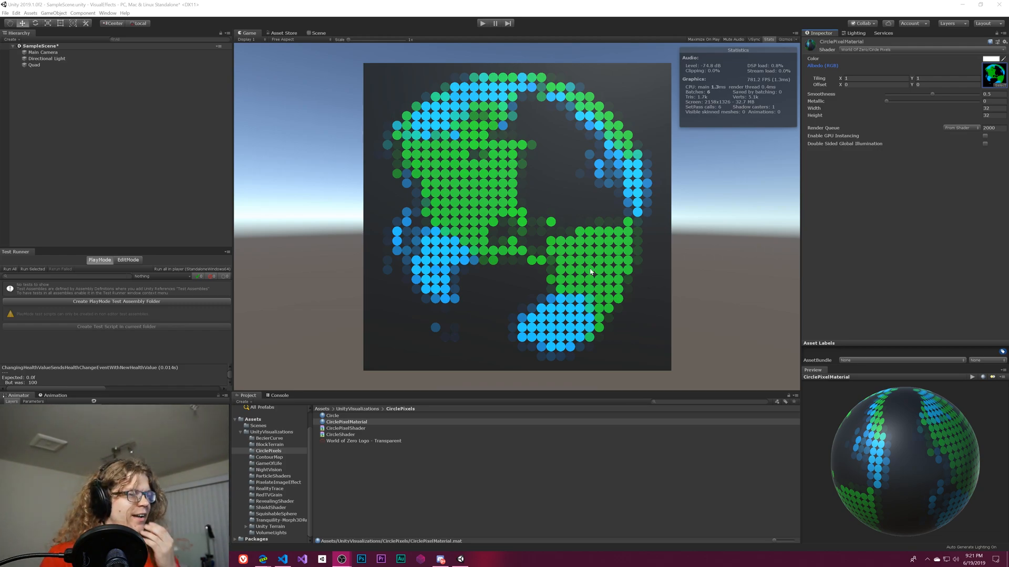
{"action": "mouse_move", "coordinate": [448, 333]}
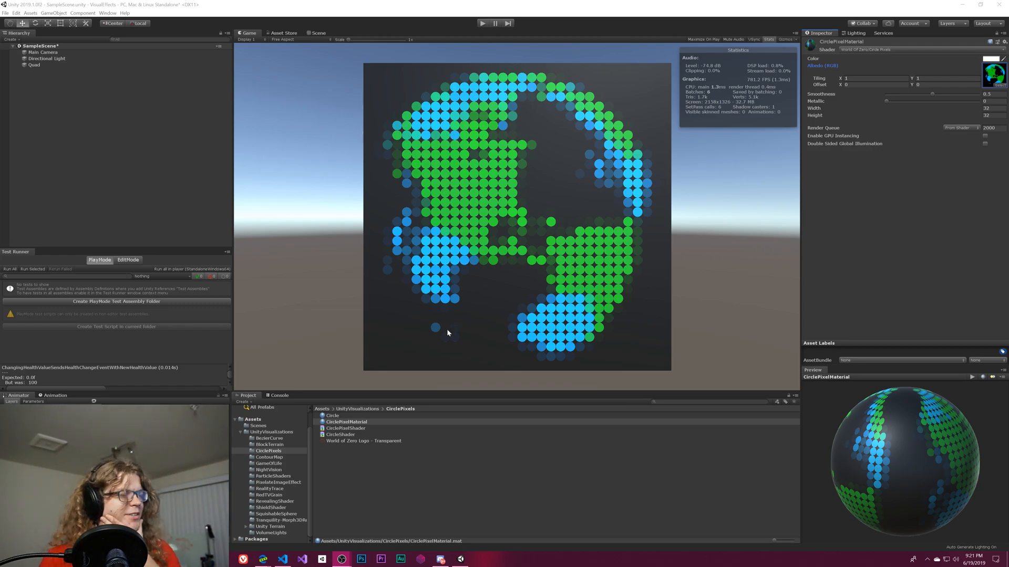
{"action": "mouse_move", "coordinate": [408, 426]}
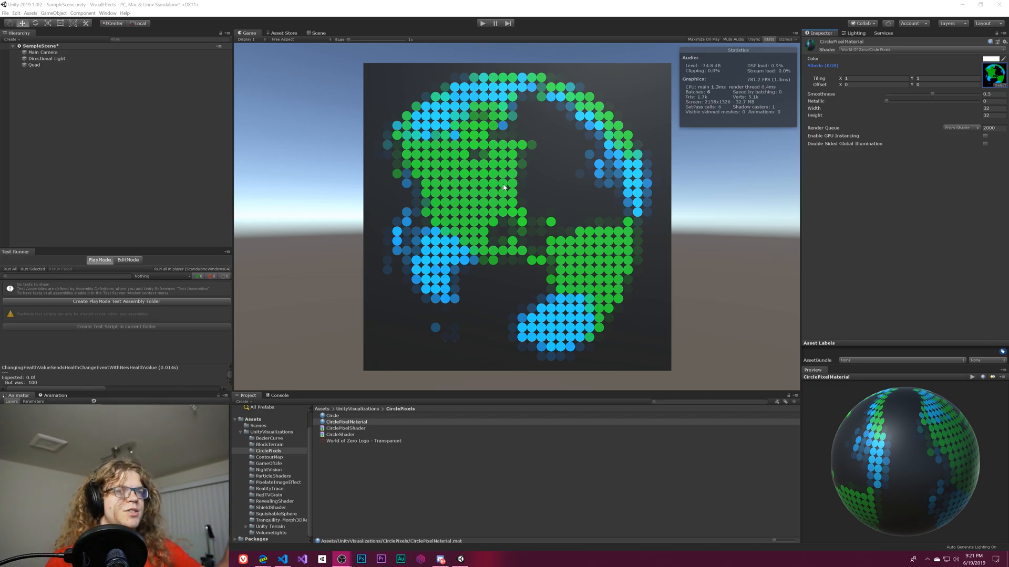
{"action": "mouse_move", "coordinate": [352, 442]}
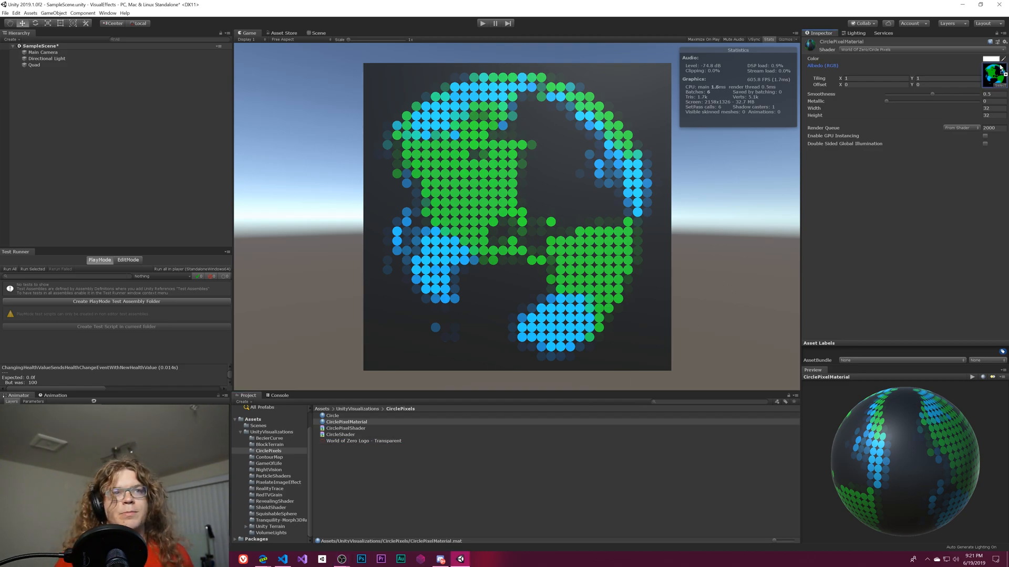
Step: Assign the World of Zero Logo - Transparent texture to CirclePixelMaterial's Albedo slot
{"action": "left_click", "coordinate": [993, 59]}
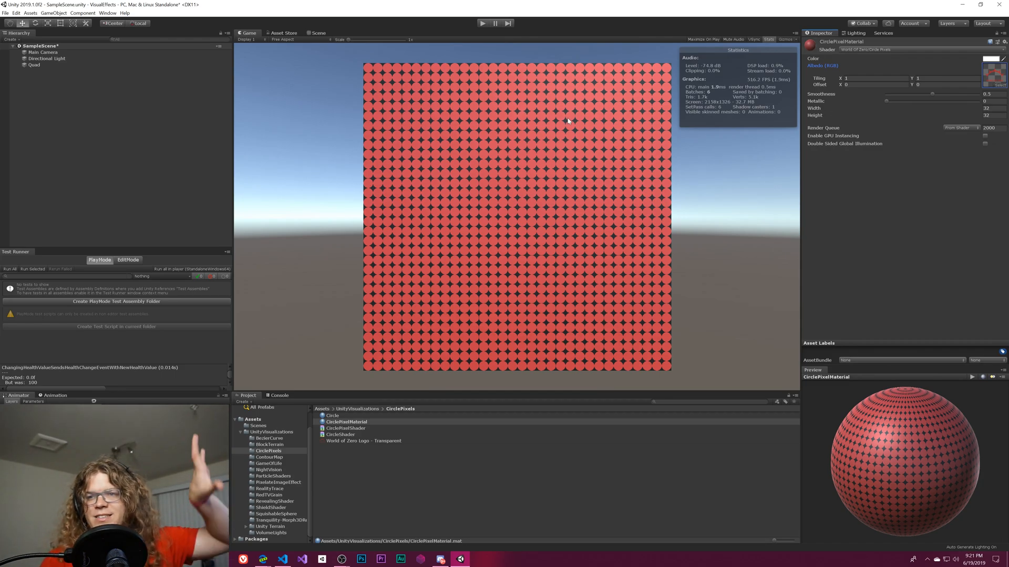
{"action": "mouse_move", "coordinate": [711, 204]}
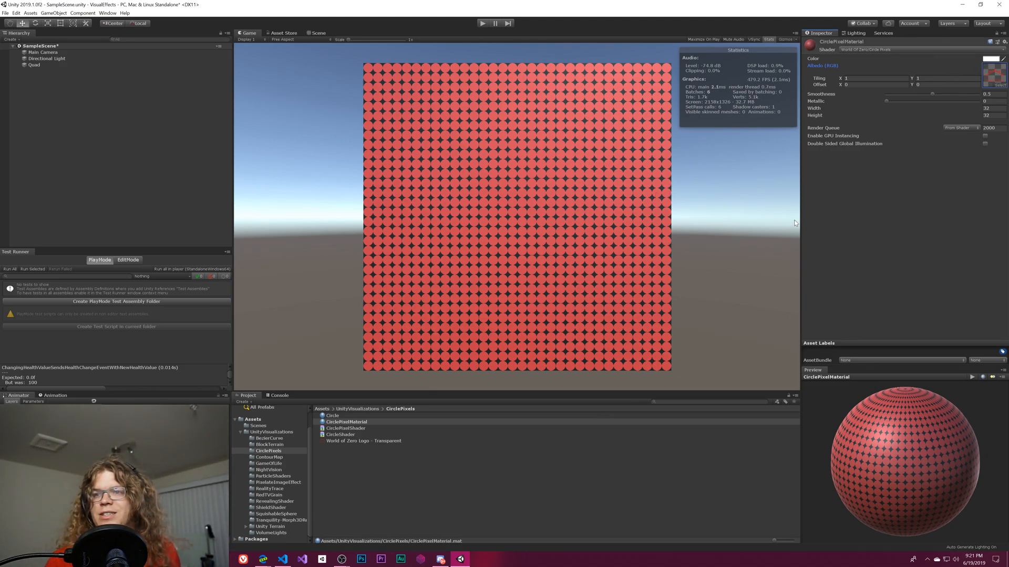
{"action": "mouse_move", "coordinate": [422, 403]}
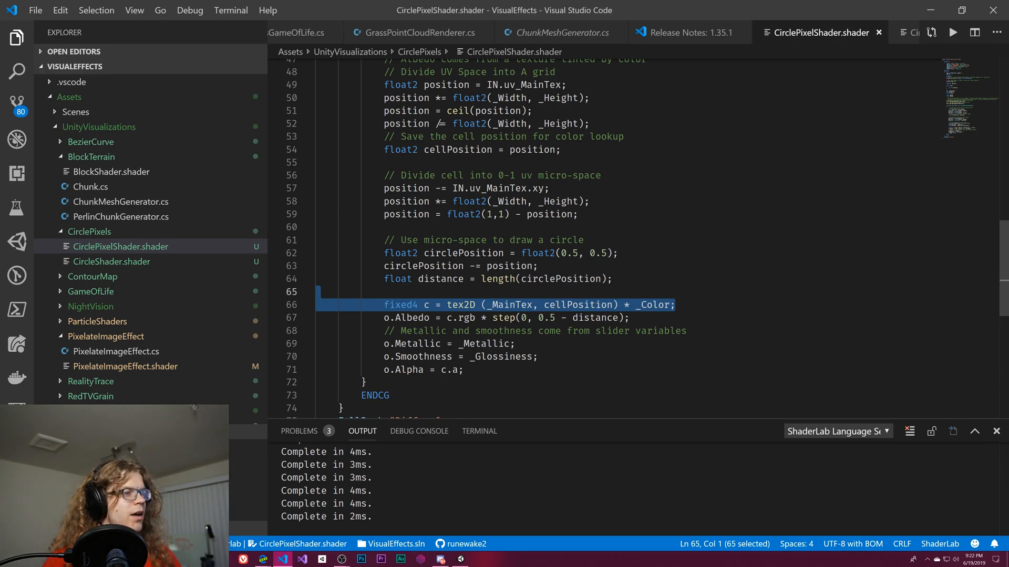
Step: Sample tex2D at cellPosition, use step(0, (0.5 * c.a) - distance), and save the shader
{"action": "key", "text": "Delete"}
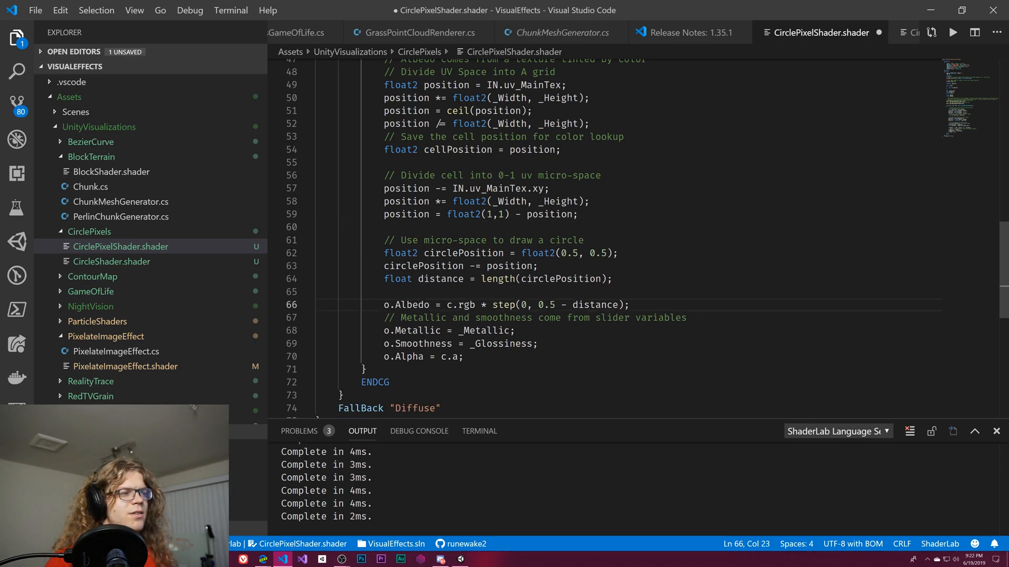
{"action": "type", "text": "fixed4 c = tex2D (_MainTex, cellPosition) * _Color;"}
{"action": "type", "text": "* c.a) "}
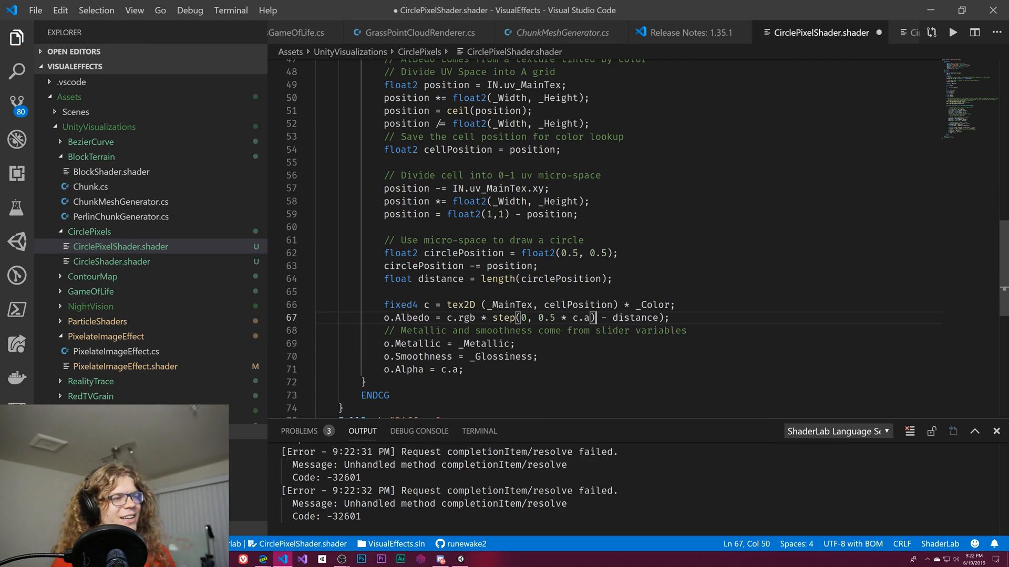
{"action": "type", "text": "("}
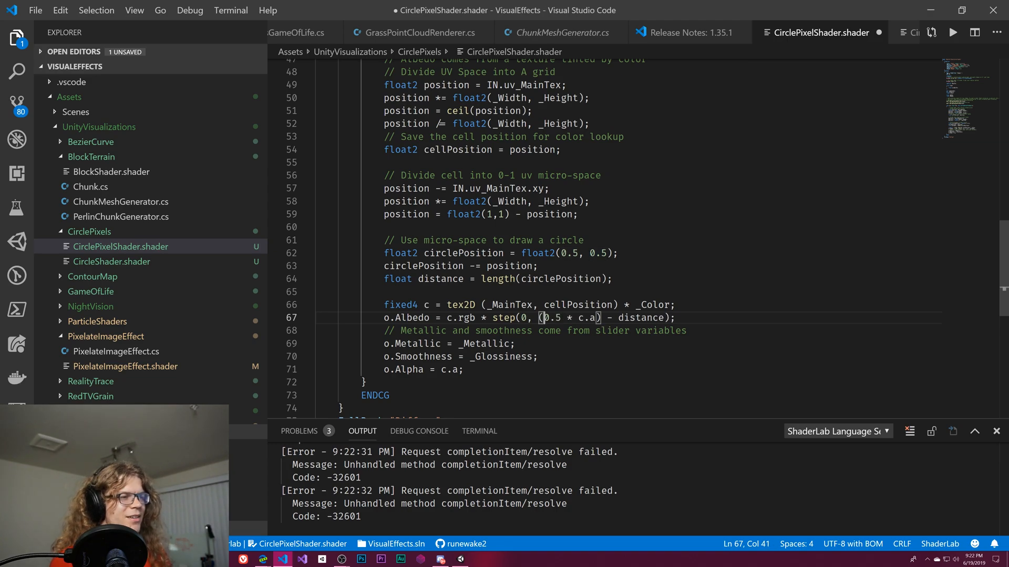
{"action": "key", "text": "ctrl+s"}
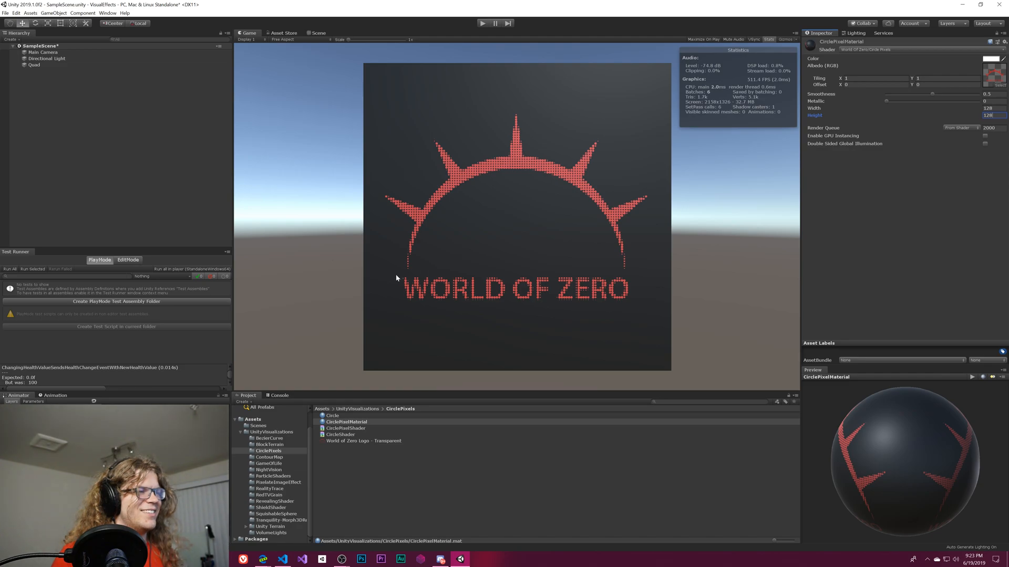
{"action": "mouse_move", "coordinate": [502, 257]}
{"action": "type", "text": "64"}
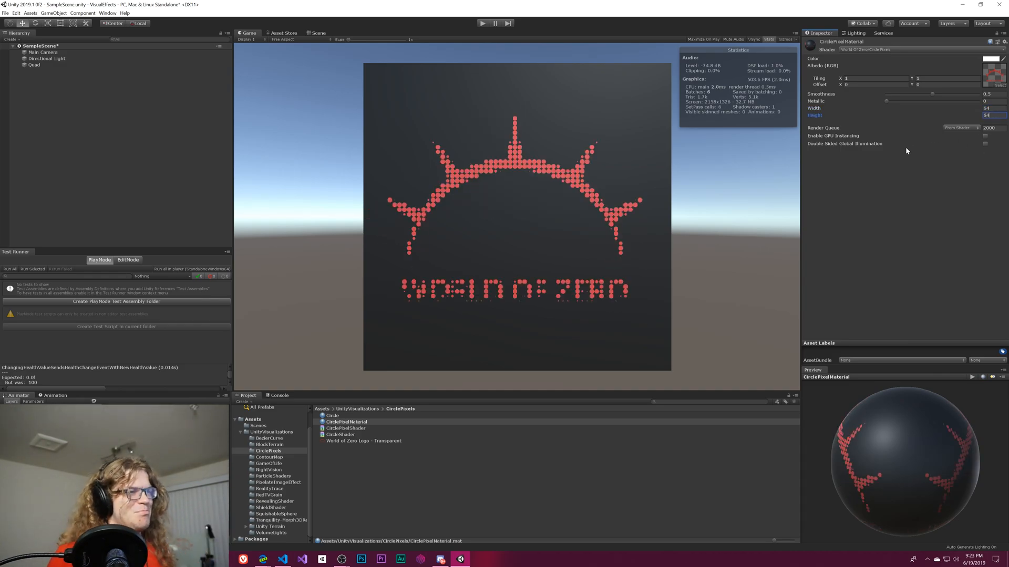
{"action": "mouse_move", "coordinate": [828, 155]}
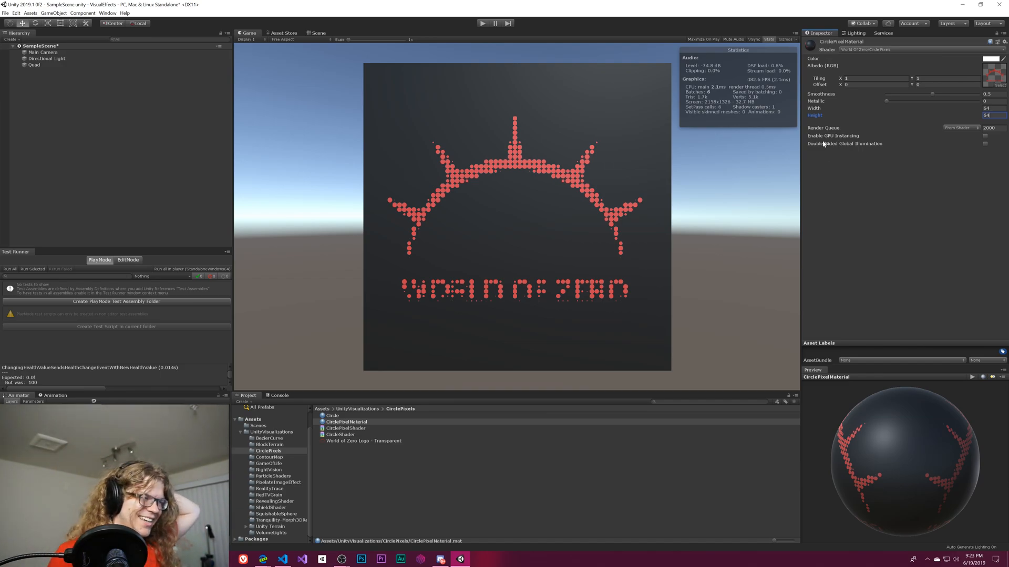
{"action": "mouse_move", "coordinate": [648, 221]}
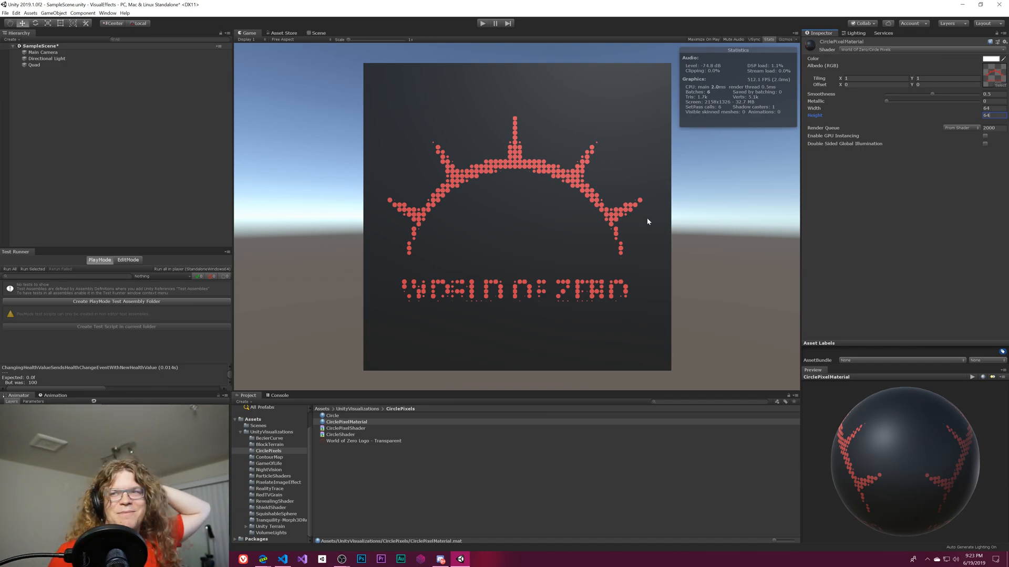